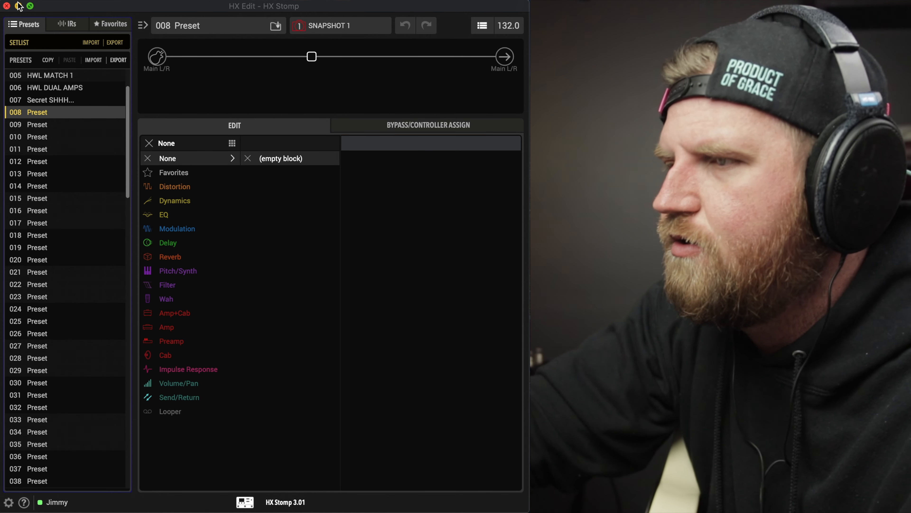
# Step: Load a US Princess amp+cab block from the Guitar models into the first empty slot
pyautogui.click(7, 6)
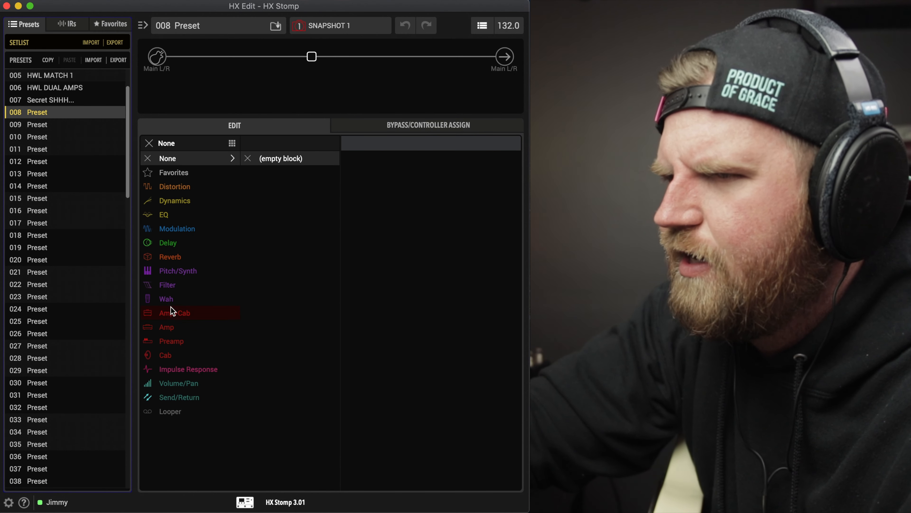
pyautogui.click(174, 313)
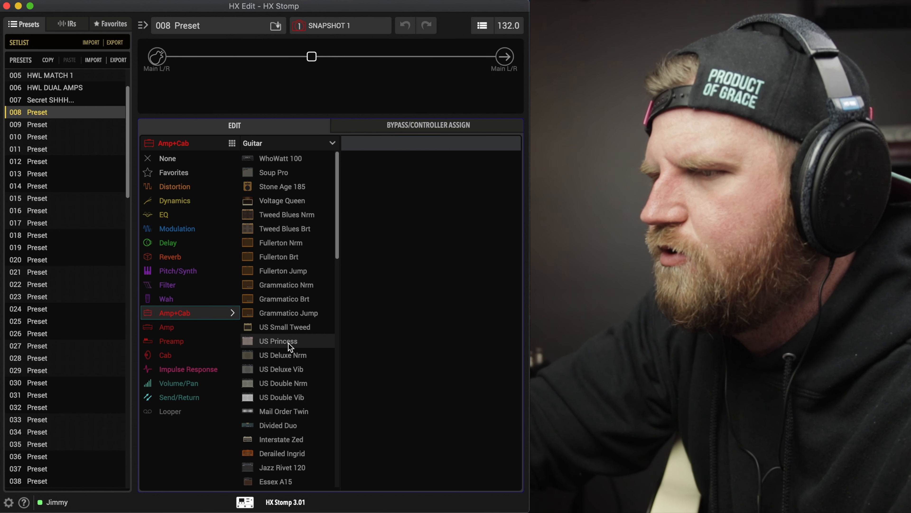
pyautogui.click(278, 341)
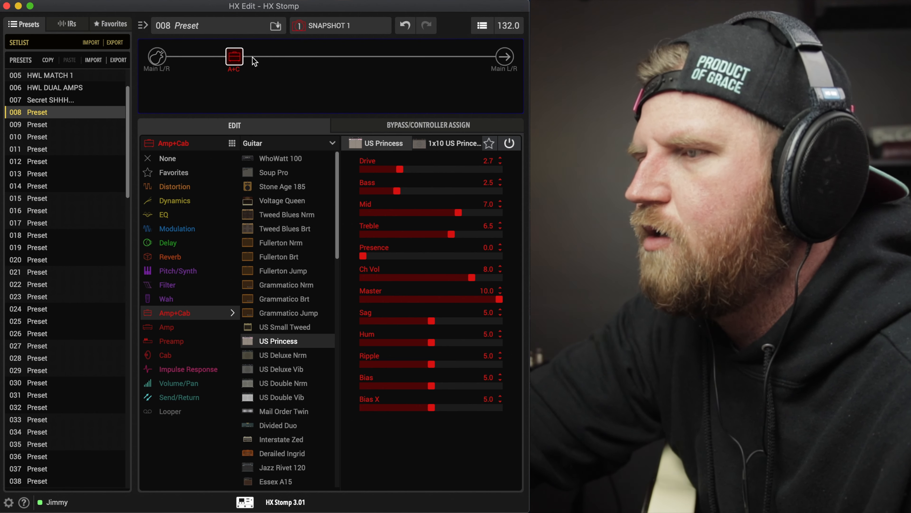
# Step: Load a stereo Stereo Imager volume/pan block into the slot after the amp
pyautogui.click(273, 56)
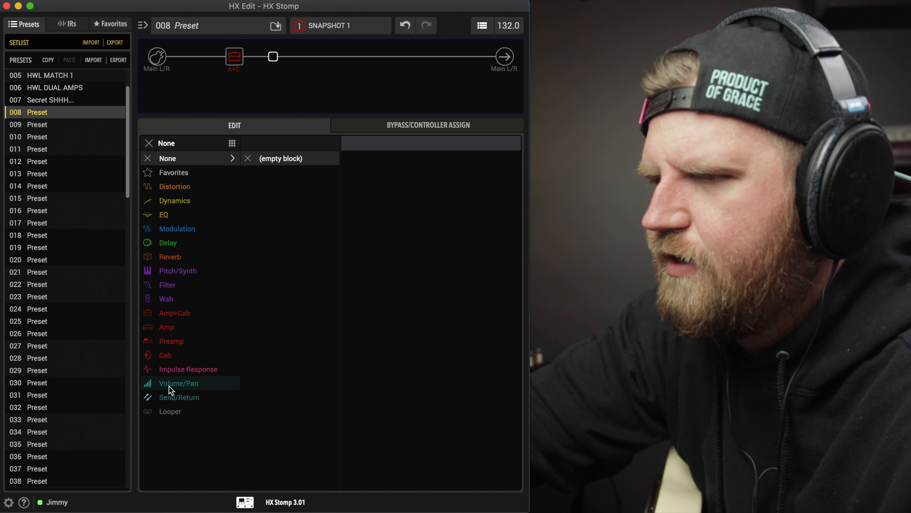
pyautogui.click(179, 383)
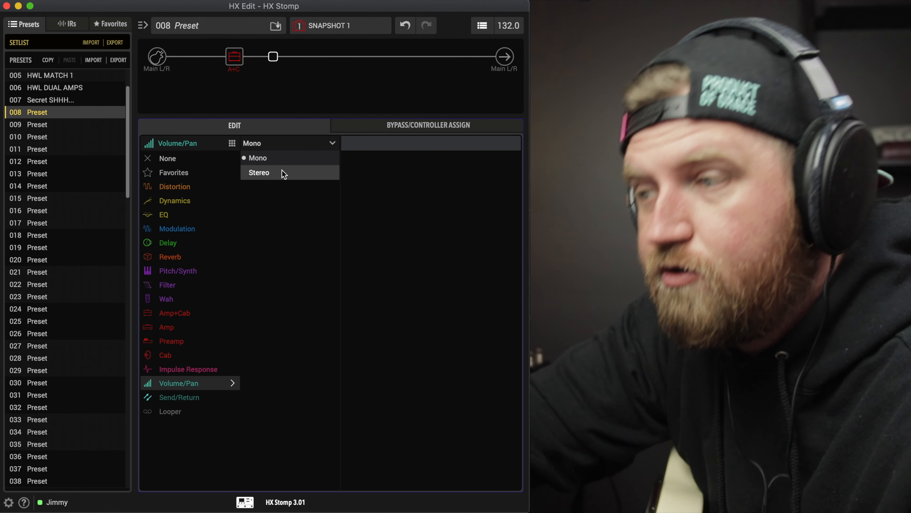
pyautogui.click(258, 173)
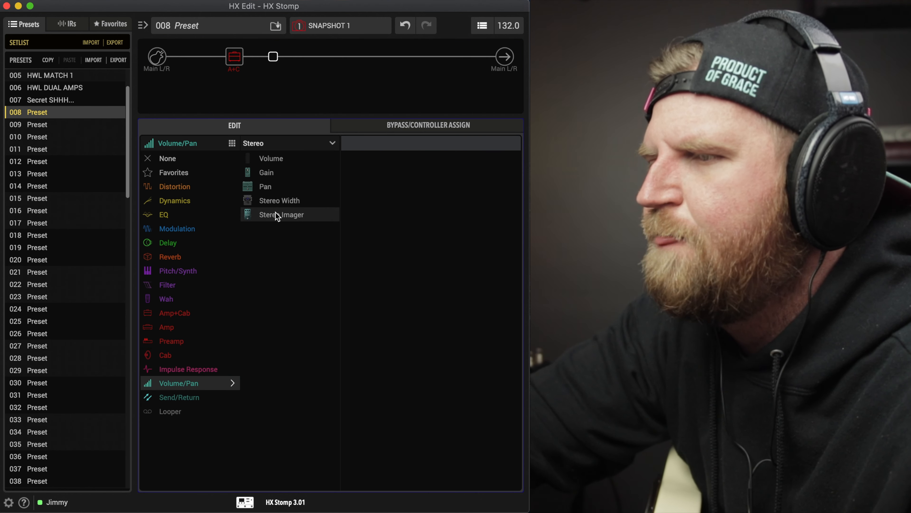
pyautogui.click(280, 215)
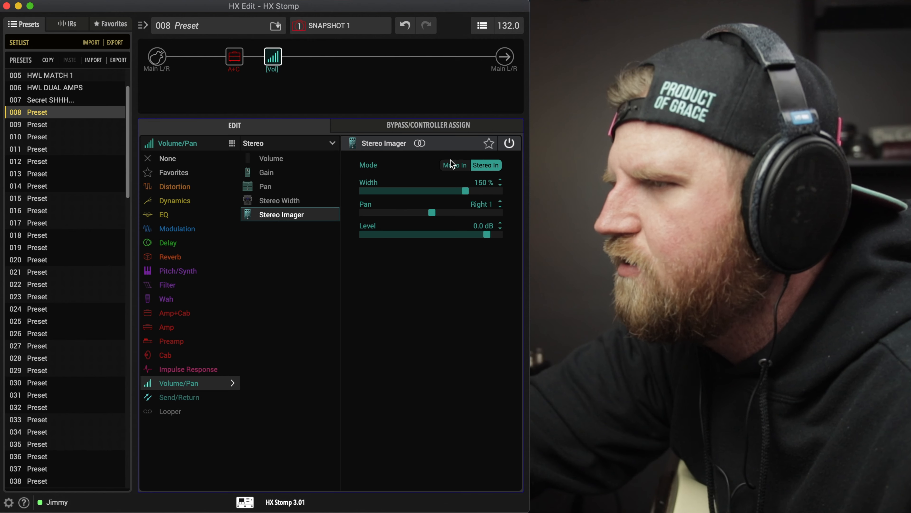
pyautogui.moveTo(233, 56)
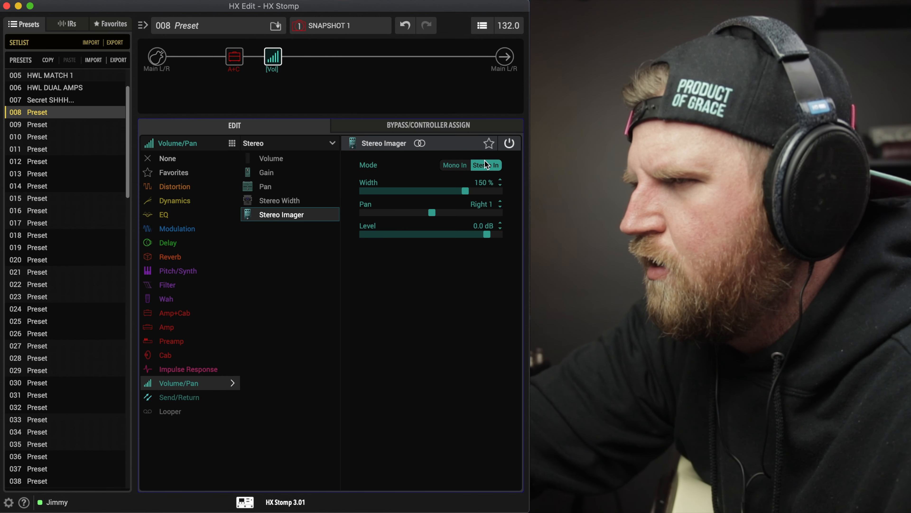
# Step: Set the Stereo Imager width to 200%, pan centred, mode back on Stereo In
pyautogui.click(455, 165)
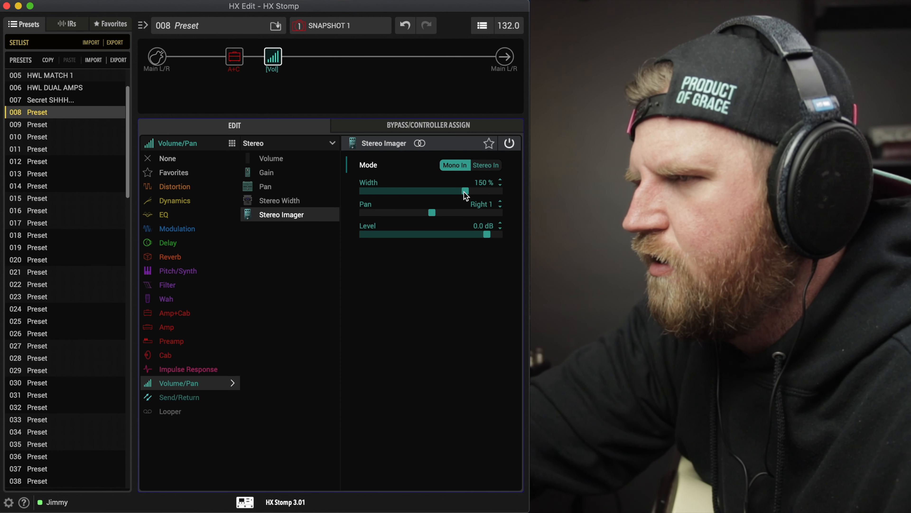
pyautogui.moveTo(465, 191); pyautogui.dragTo(499, 191)
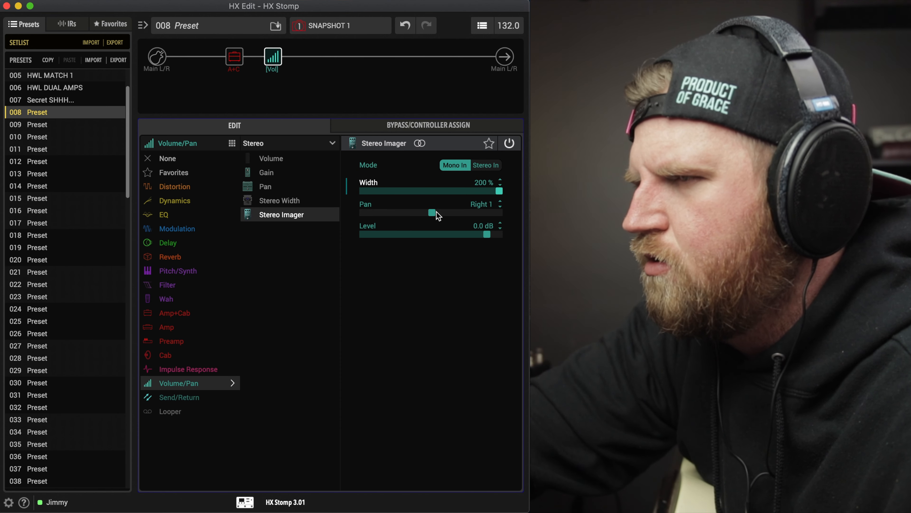
pyautogui.moveTo(432, 213); pyautogui.dragTo(478, 213)
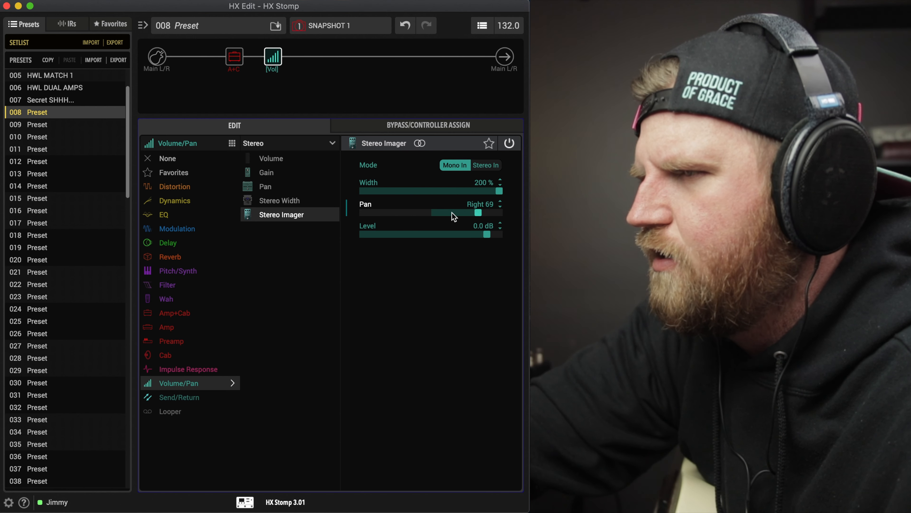
pyautogui.moveTo(478, 212); pyautogui.dragTo(431, 213)
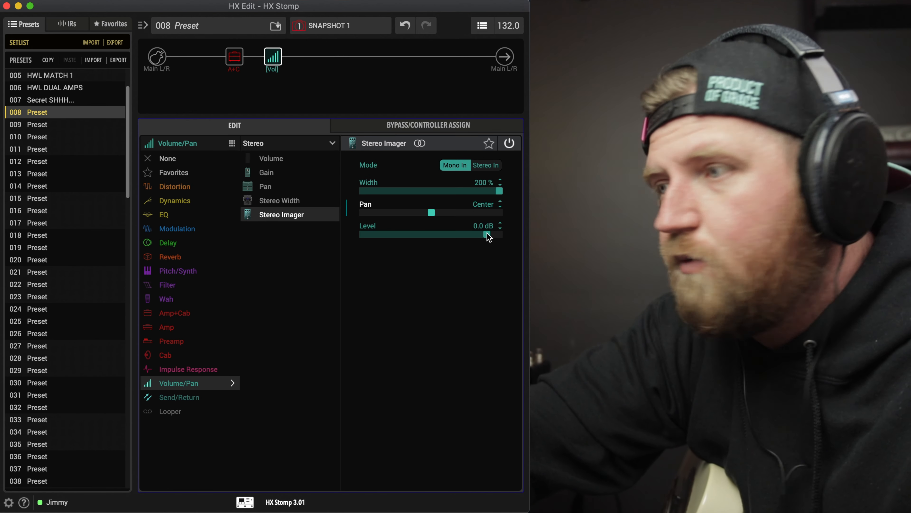
pyautogui.click(485, 165)
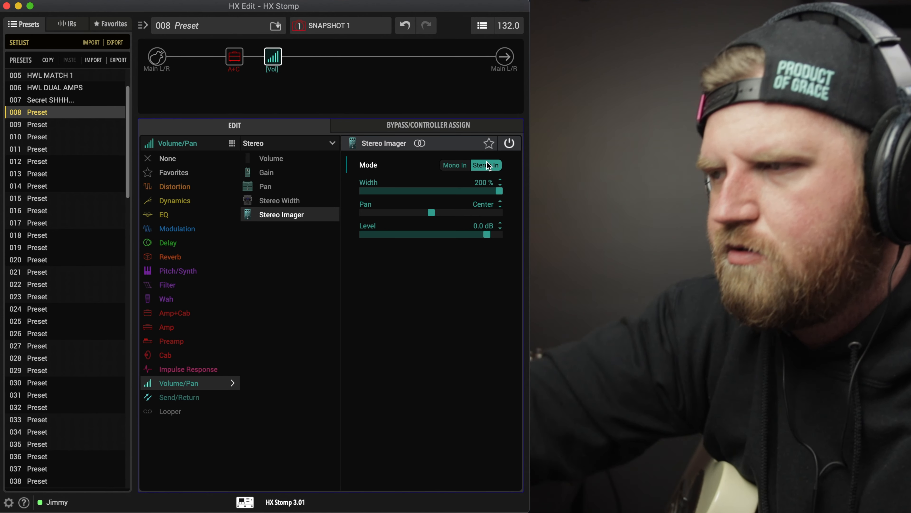
# Step: Compare Mono In and Stereo In, leave Mono In, sweep pan hard left and back to centre
pyautogui.click(454, 165)
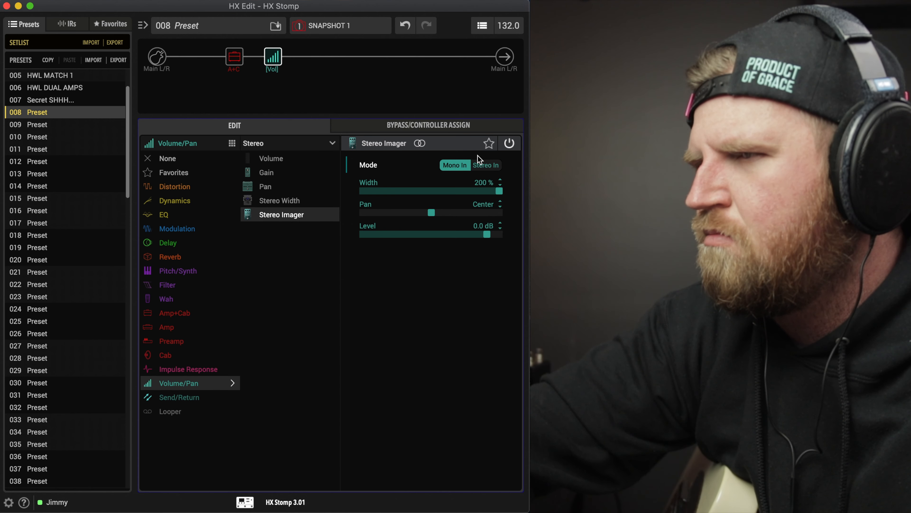
pyautogui.click(486, 166)
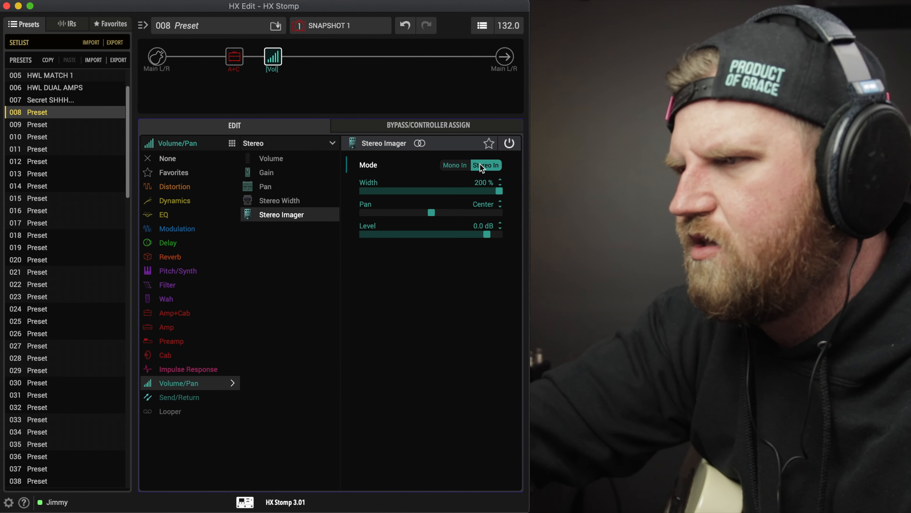
pyautogui.click(455, 165)
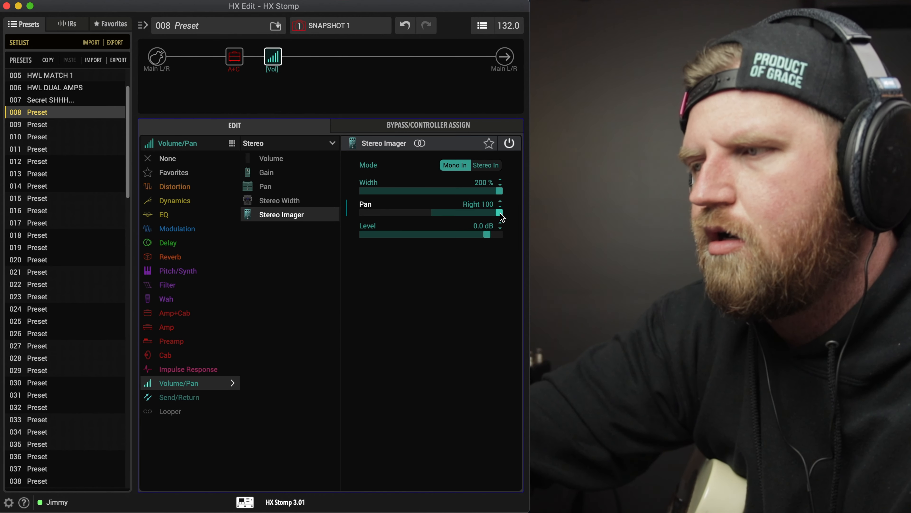
pyautogui.moveTo(501, 212); pyautogui.dragTo(362, 212)
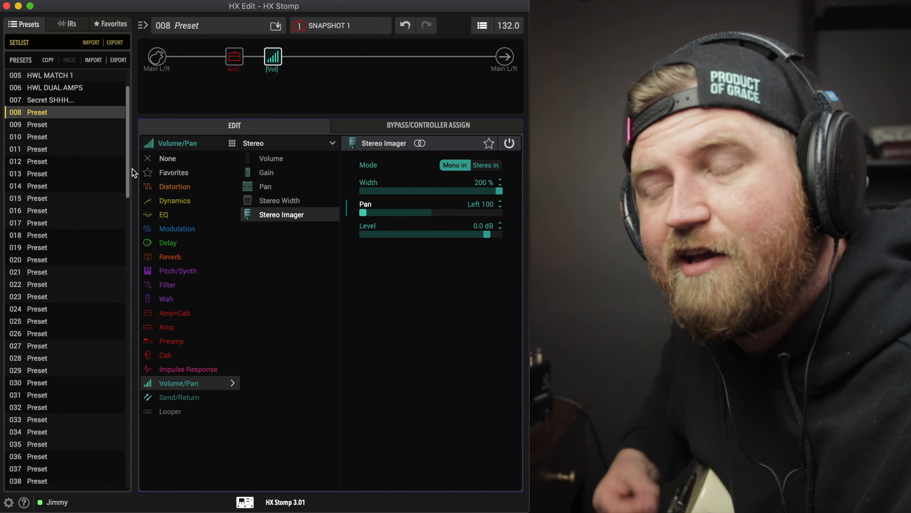
pyautogui.moveTo(355, 221)
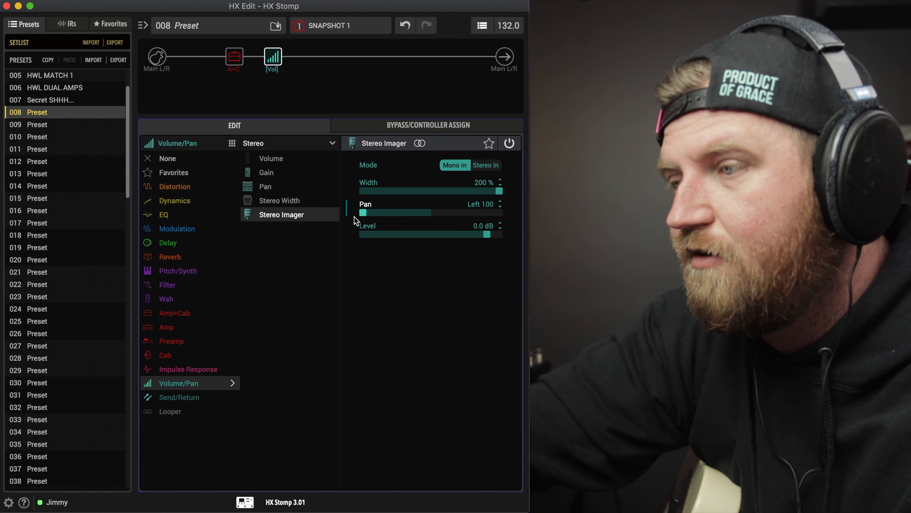
pyautogui.moveTo(364, 213); pyautogui.dragTo(430, 213)
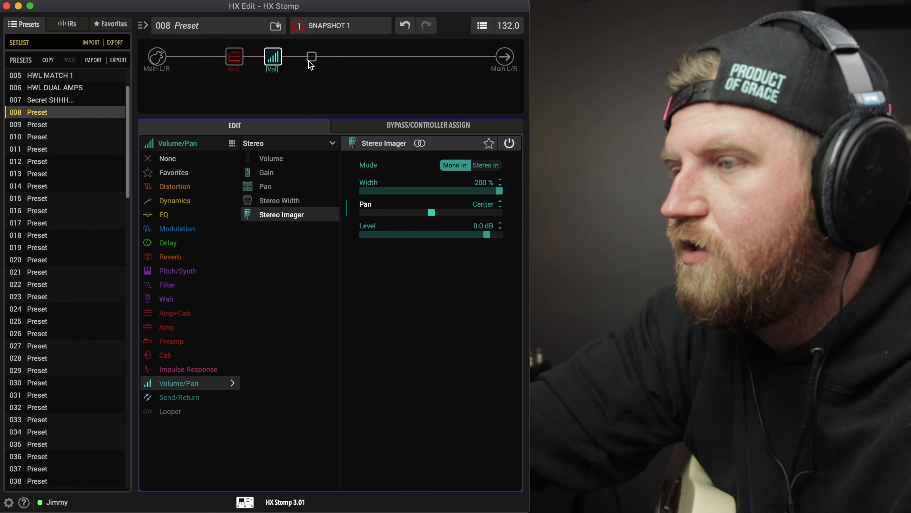
# Step: Select the slot after the imager and browse the Send/Return blocks for the FX Loop
pyautogui.click(179, 397)
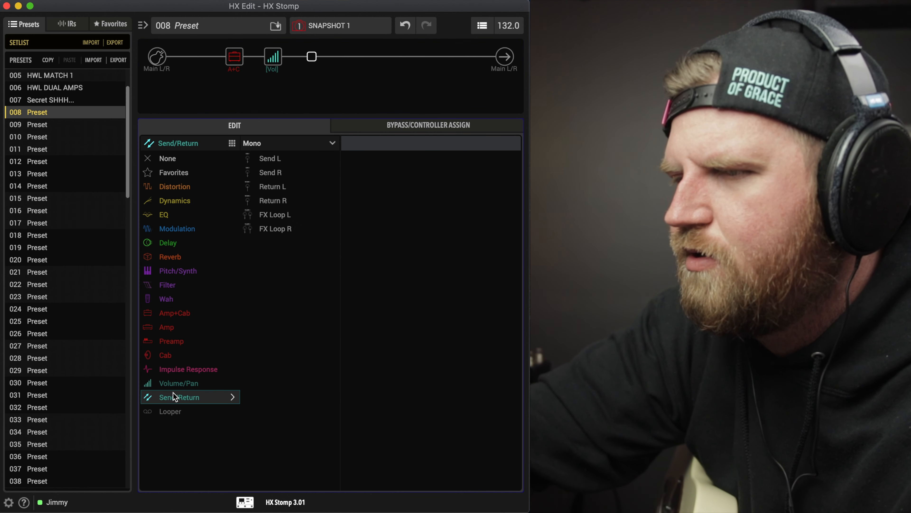
pyautogui.click(277, 187)
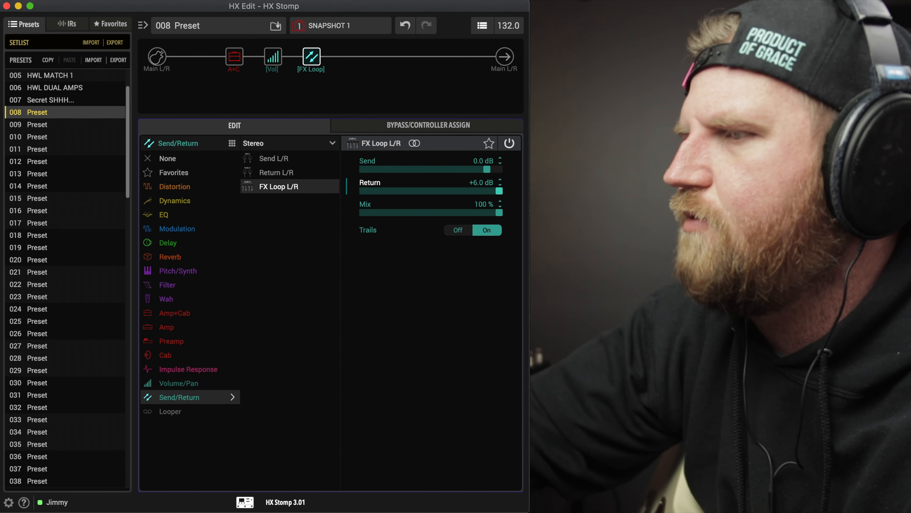
# Step: Use the Window menu to bring up the Command Center and scroll its view
pyautogui.click(265, 6)
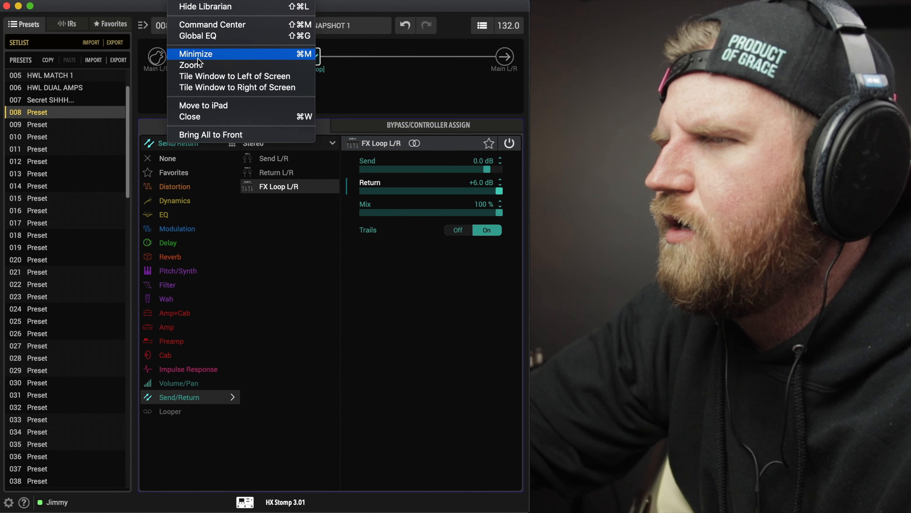
pyautogui.click(213, 25)
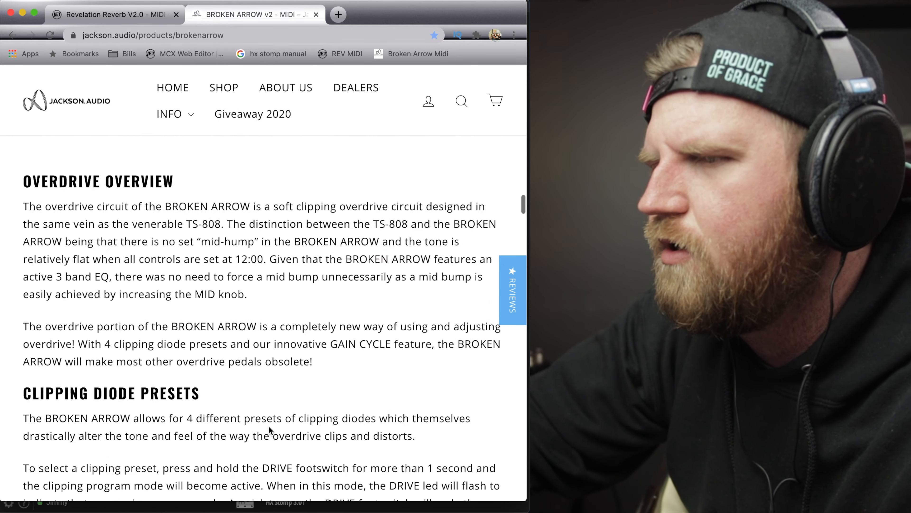
pyautogui.scroll(-3)
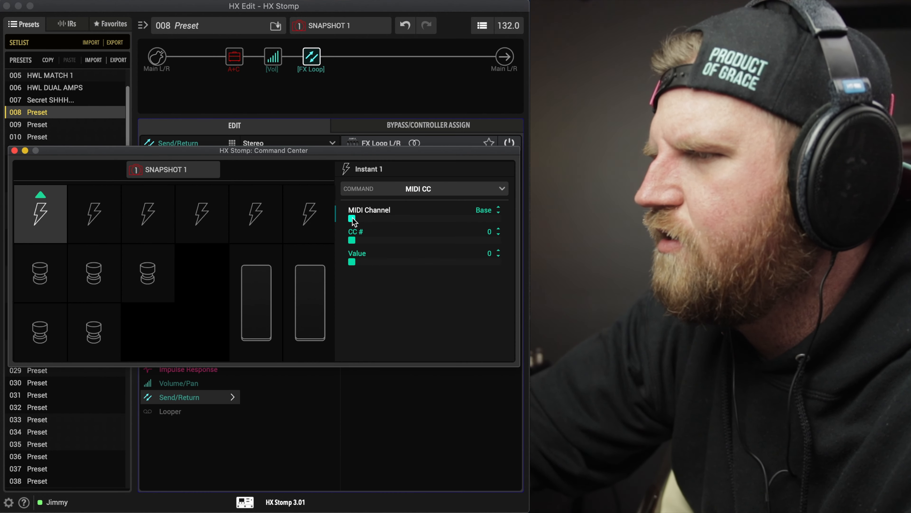
# Step: Set the current instant to MIDI channel 3 with CC value 127
pyautogui.moveTo(353, 219); pyautogui.dragTo(370, 219)
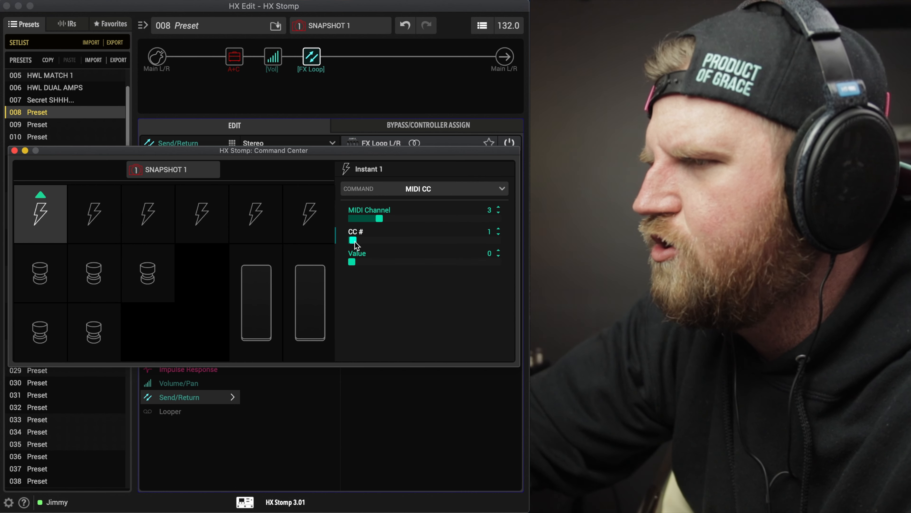
pyautogui.moveTo(352, 271)
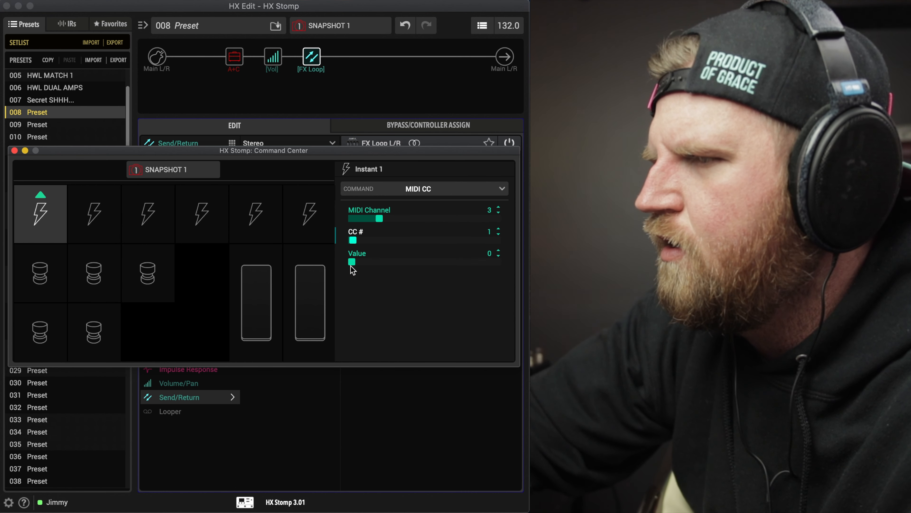
pyautogui.moveTo(352, 261); pyautogui.dragTo(497, 262)
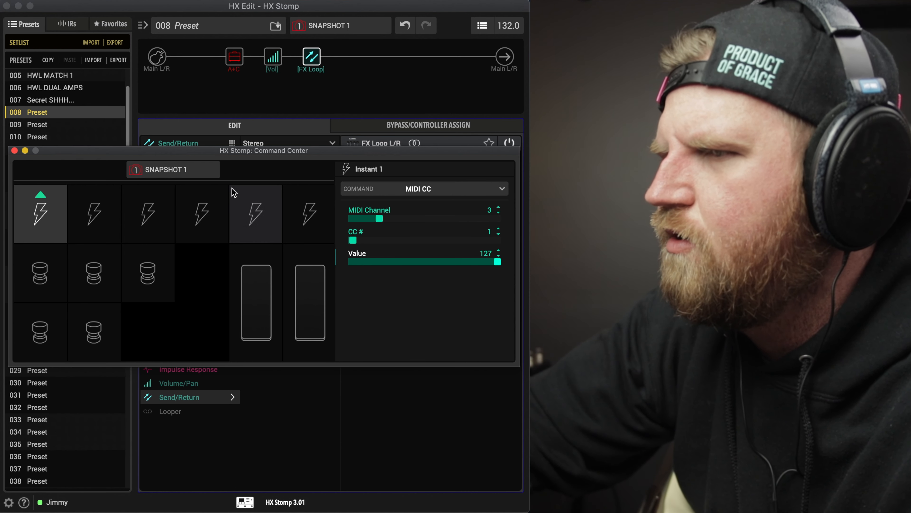
pyautogui.moveTo(244, 219)
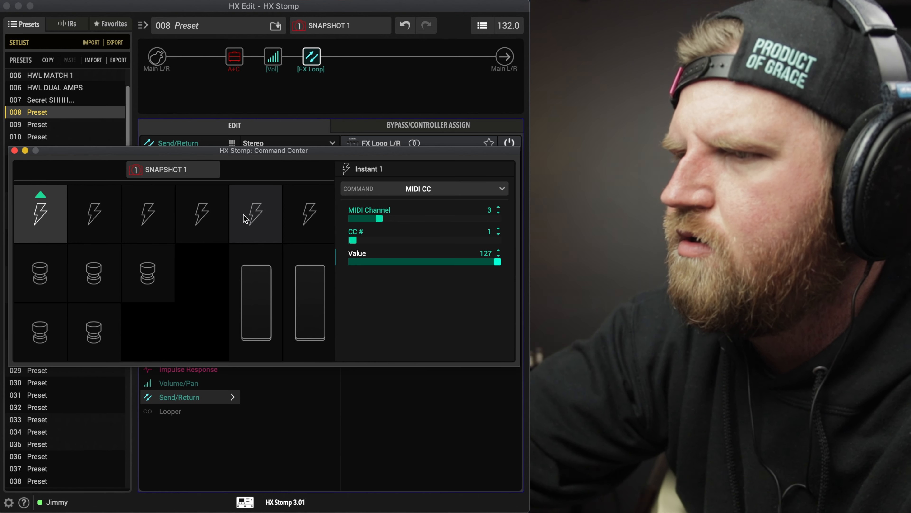
# Step: On snapshot 2, bring Instant 1's CC value down to 0
pyautogui.click(172, 169)
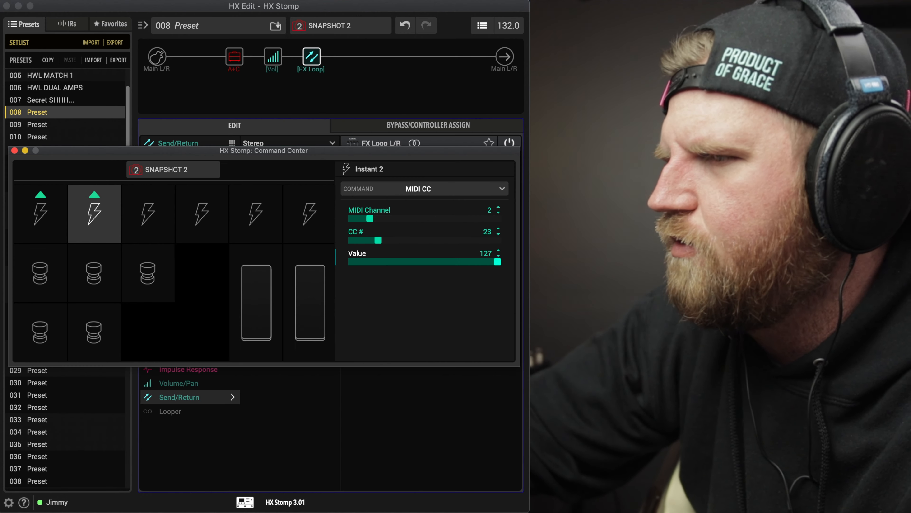
pyautogui.click(40, 213)
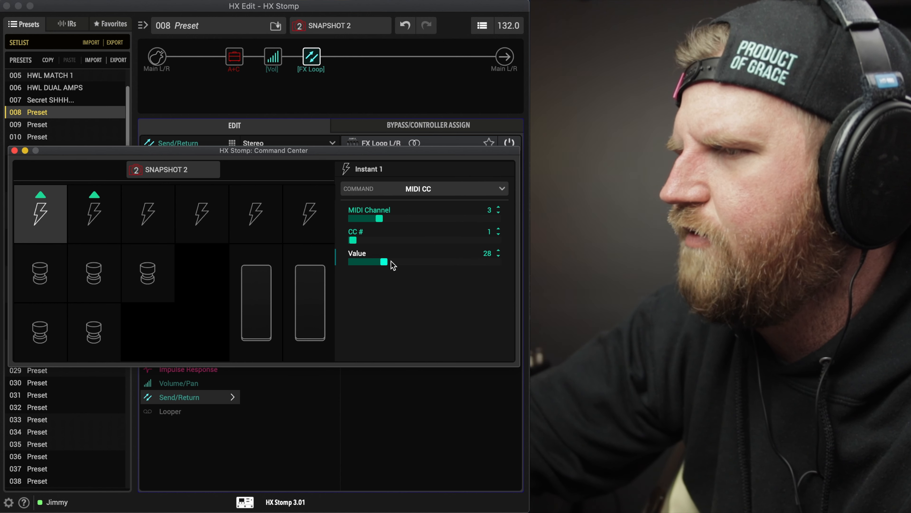
pyautogui.moveTo(384, 261); pyautogui.dragTo(351, 261)
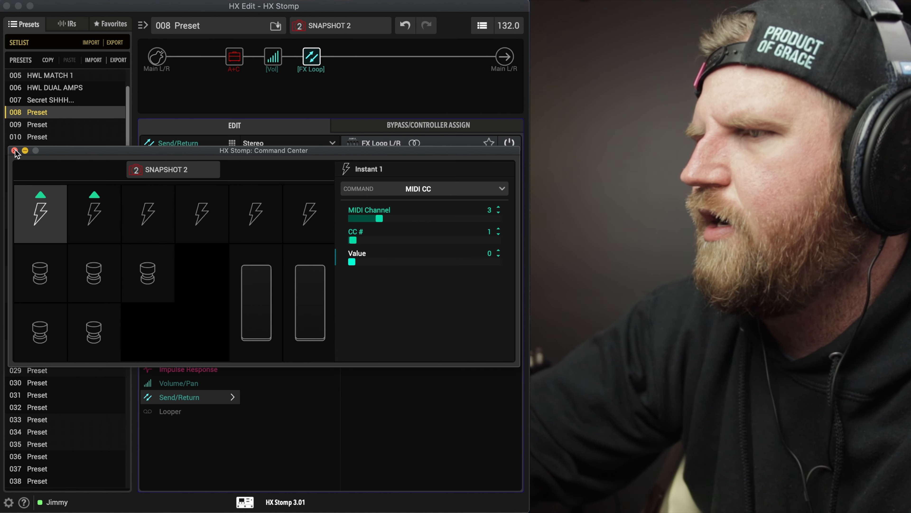
# Step: Close the Command Center and switch the preset to snapshot 3
pyautogui.click(16, 151)
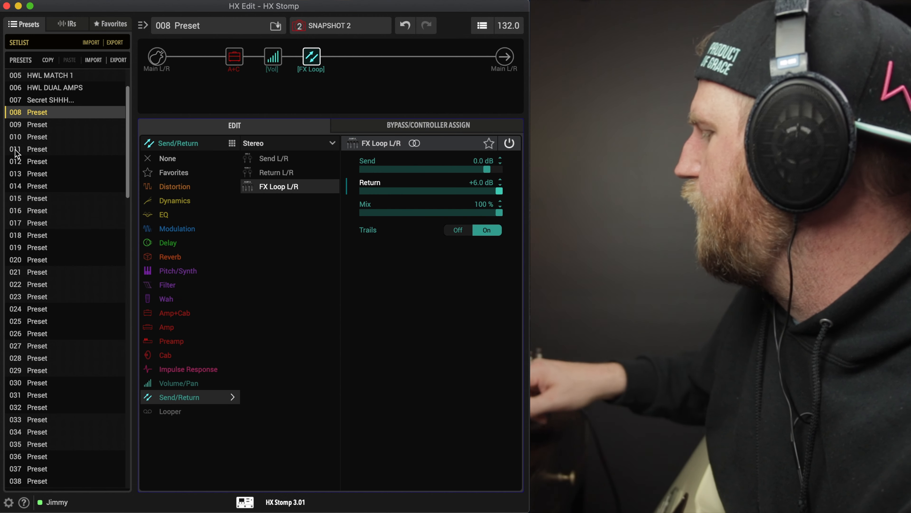
pyautogui.click(298, 25)
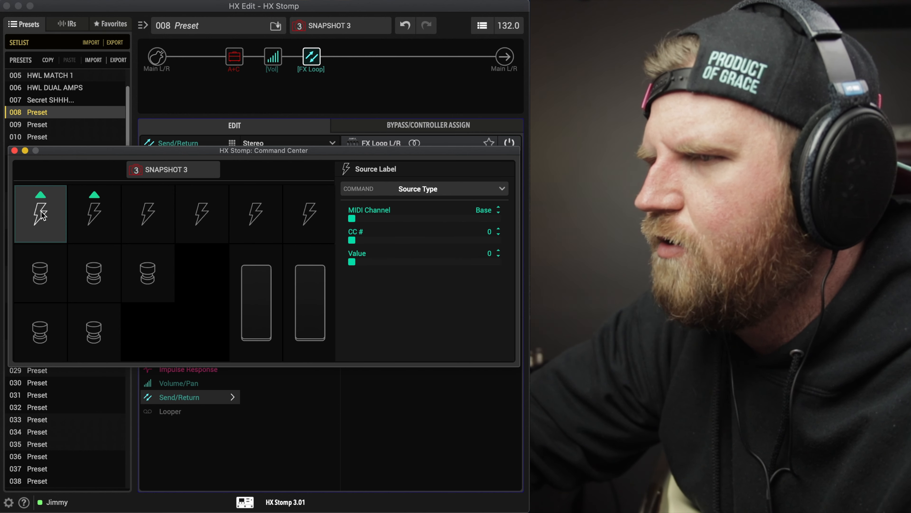
pyautogui.moveTo(365, 226)
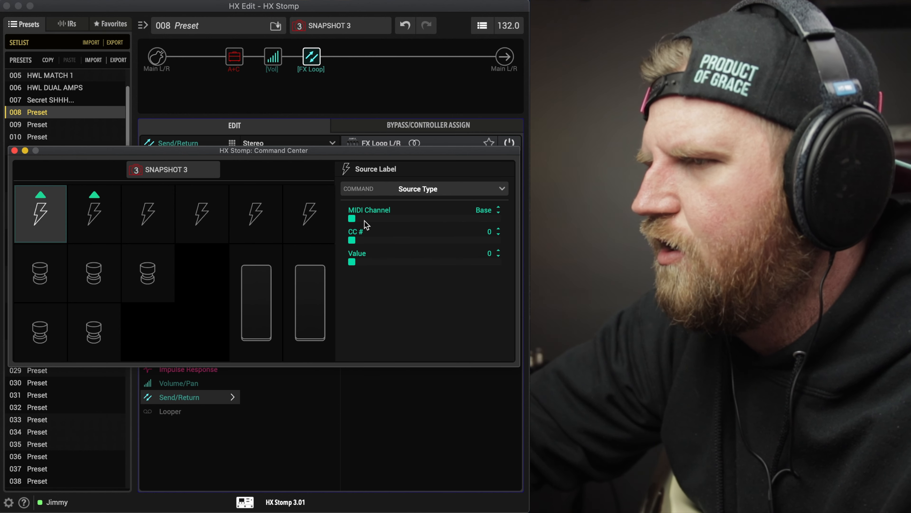
# Step: Set snapshot 3's Instant 1 to MIDI channel 3 with CC number 1
pyautogui.moveTo(352, 219); pyautogui.dragTo(380, 219)
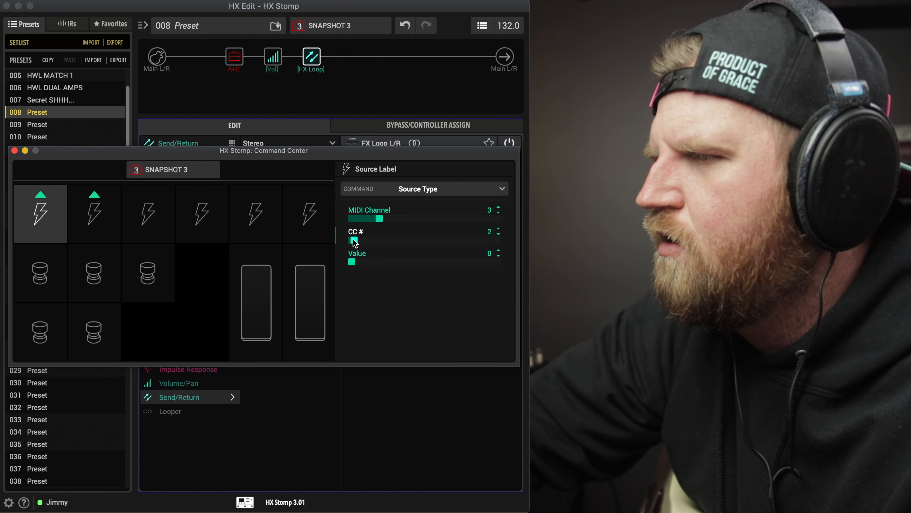
pyautogui.click(497, 234)
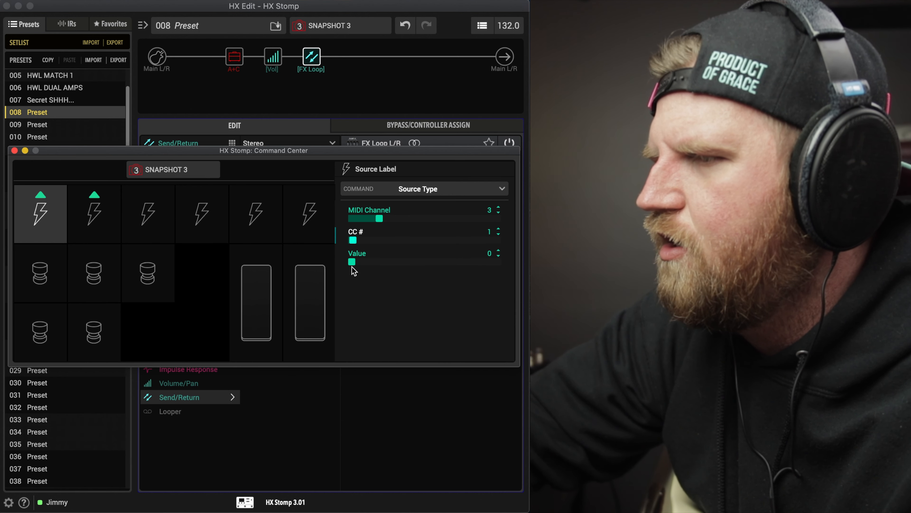
# Step: Set Instant 2 to CC 21 with its value dragged up to maximum
pyautogui.click(93, 214)
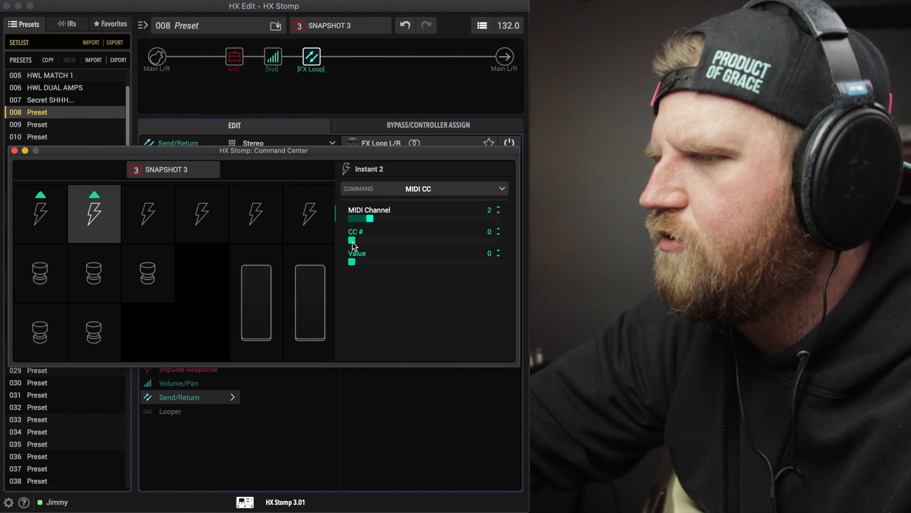
pyautogui.moveTo(351, 240); pyautogui.dragTo(376, 241)
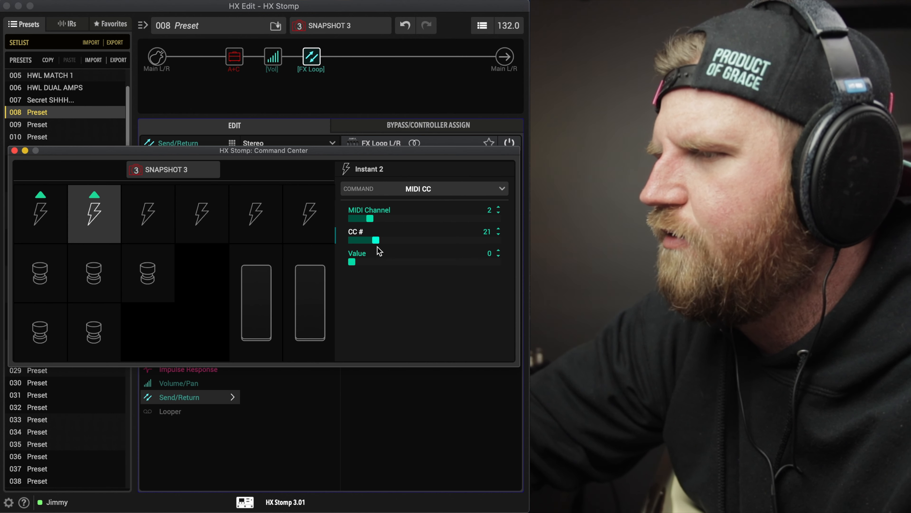
pyautogui.moveTo(352, 261); pyautogui.dragTo(497, 261)
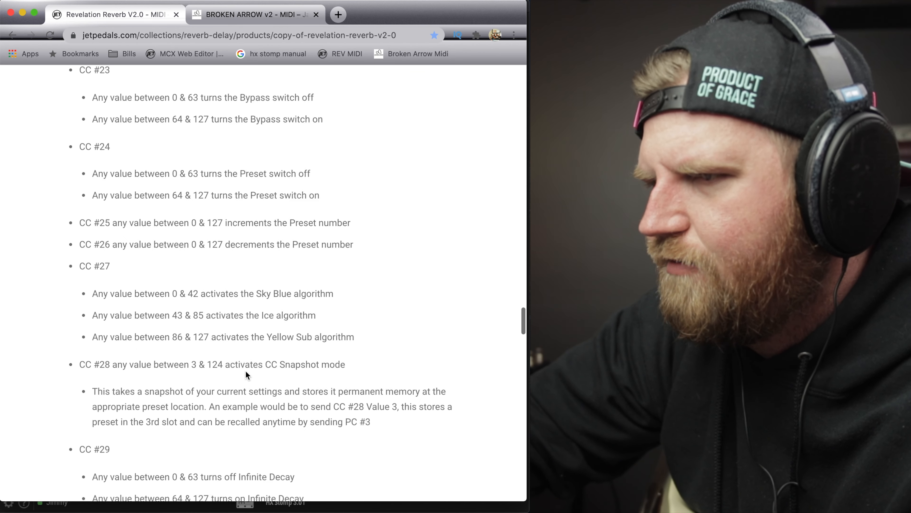
# Step: Review the Revelation Reverb CC chart in Chrome, then return to the Command Center
pyautogui.scroll(3)
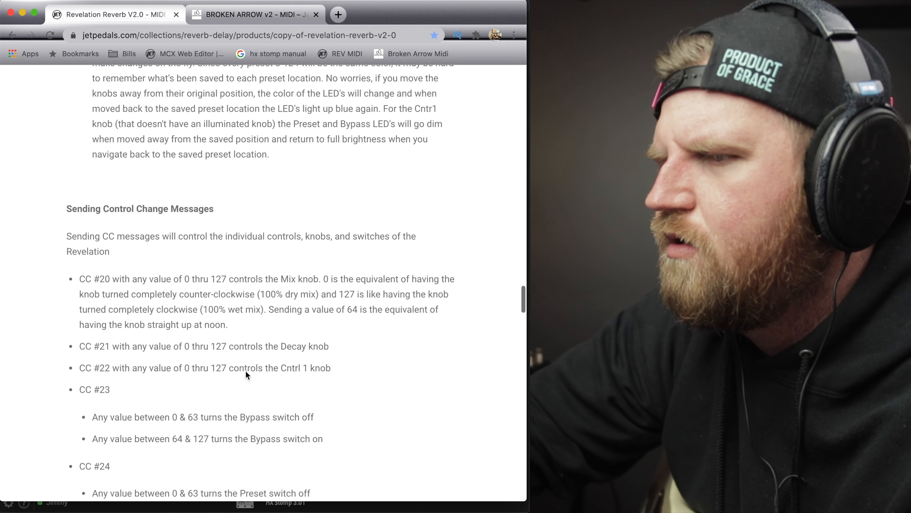
pyautogui.scroll(-3)
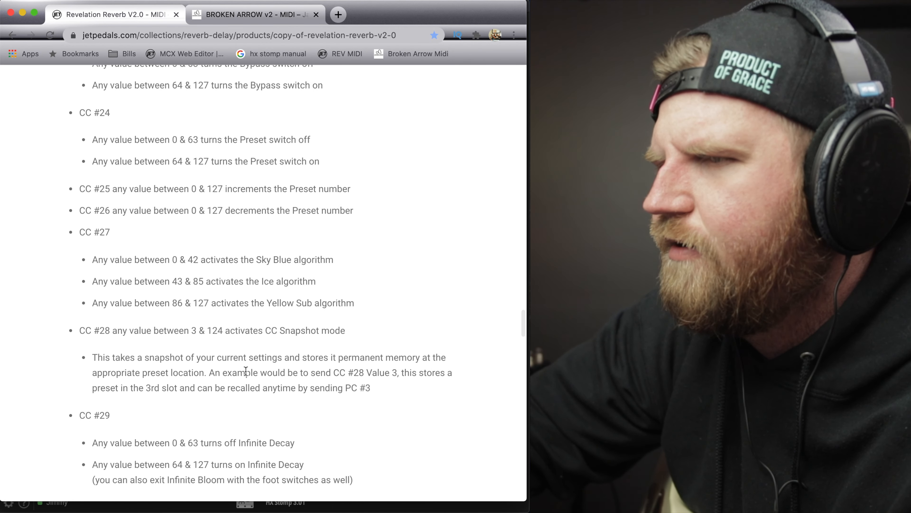
pyautogui.click(256, 14)
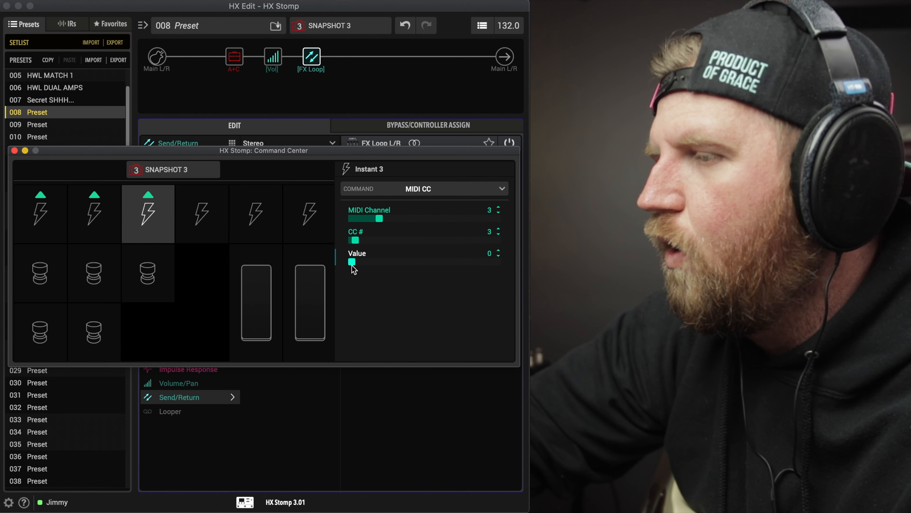
# Step: Make Instant 4 send a MIDI CC, checking the Broken Arrow's CC chart for numbers
pyautogui.click(202, 214)
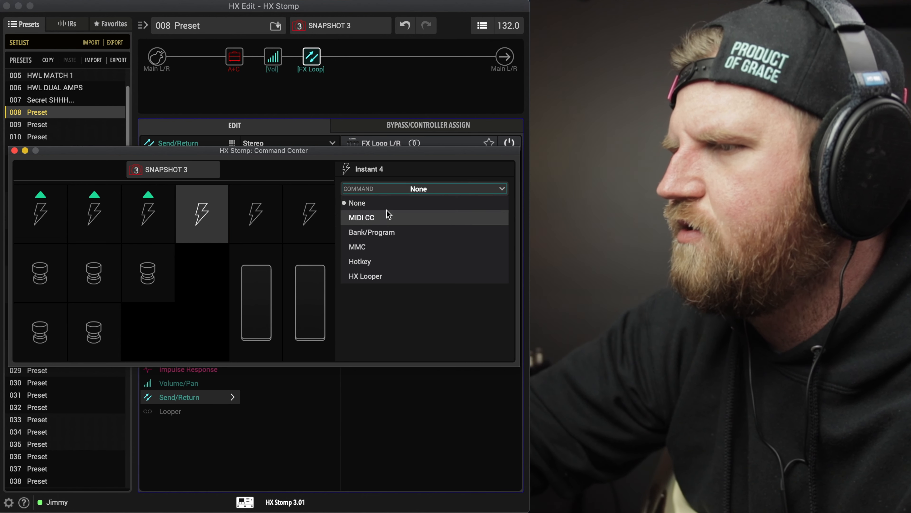
pyautogui.click(362, 217)
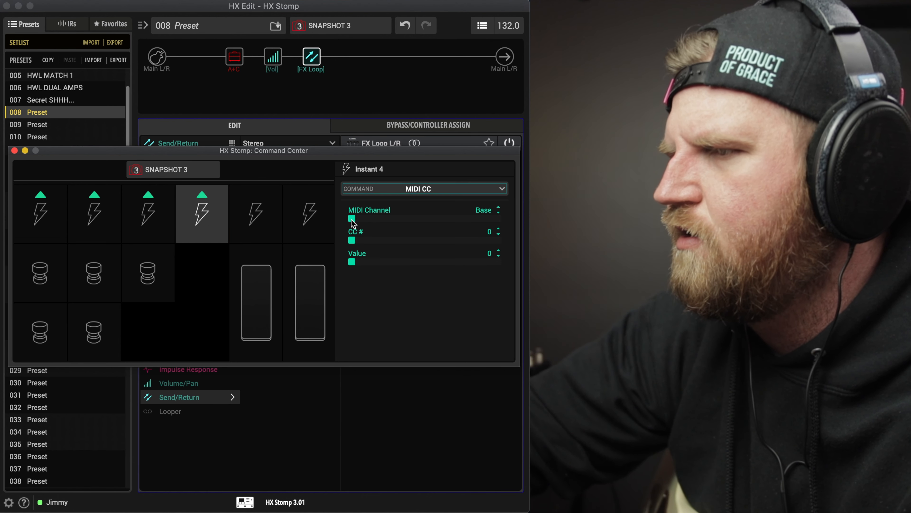
pyautogui.click(256, 14)
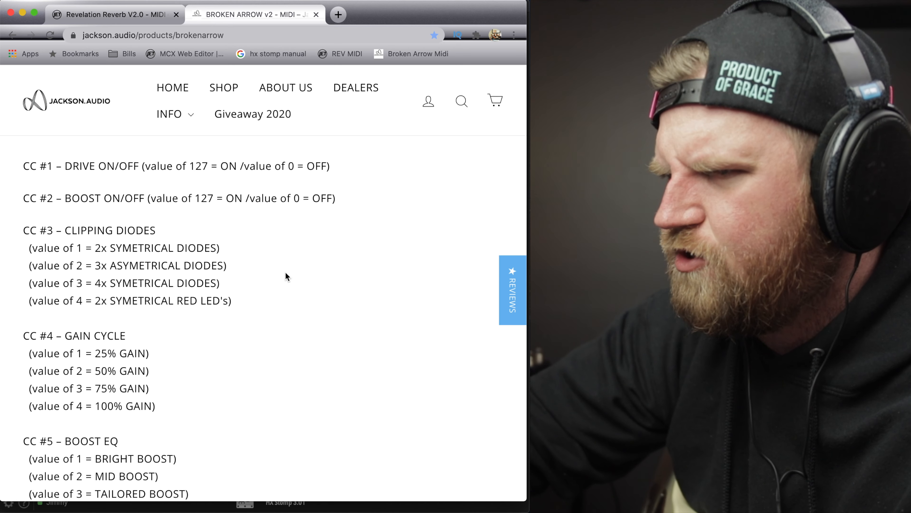
pyautogui.scroll(-3)
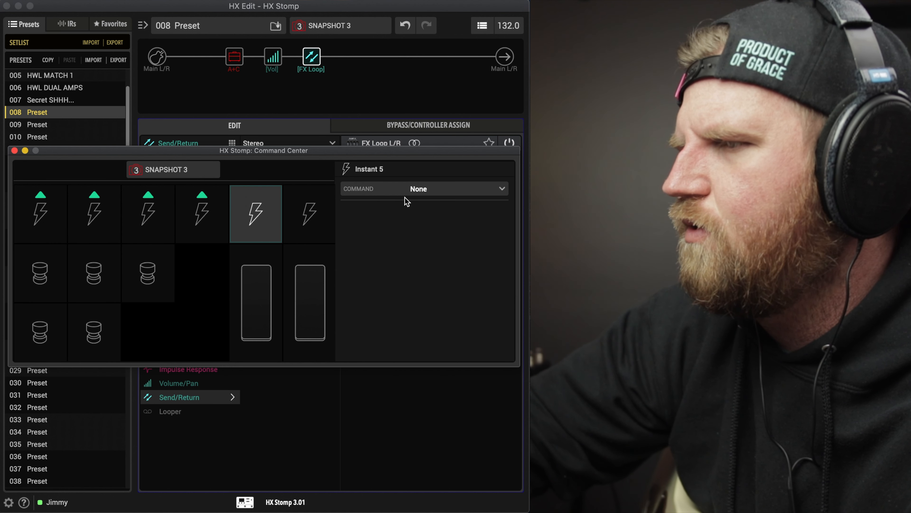
pyautogui.click(424, 188)
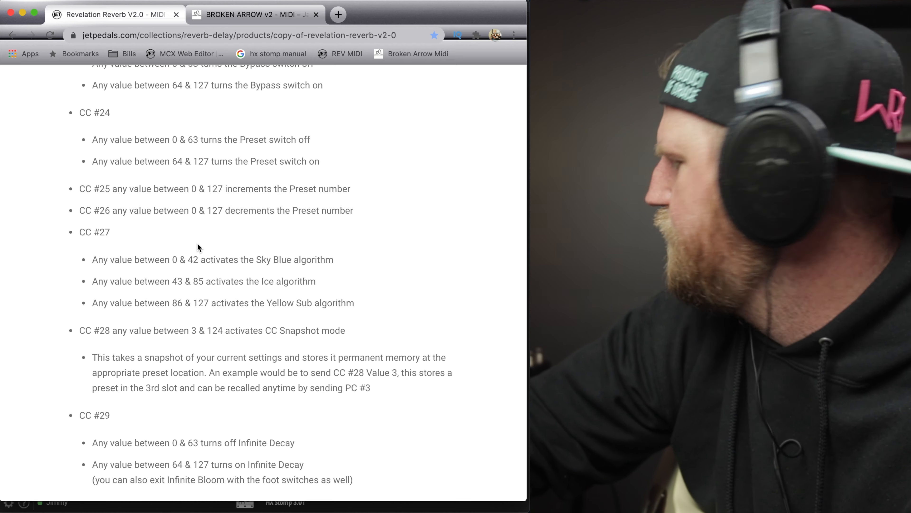
pyautogui.scroll(3)
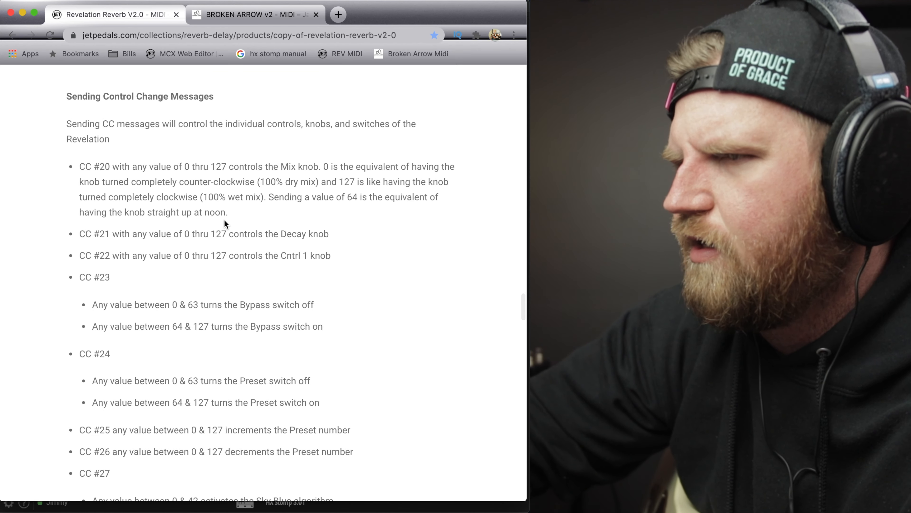
pyautogui.moveTo(503, 227)
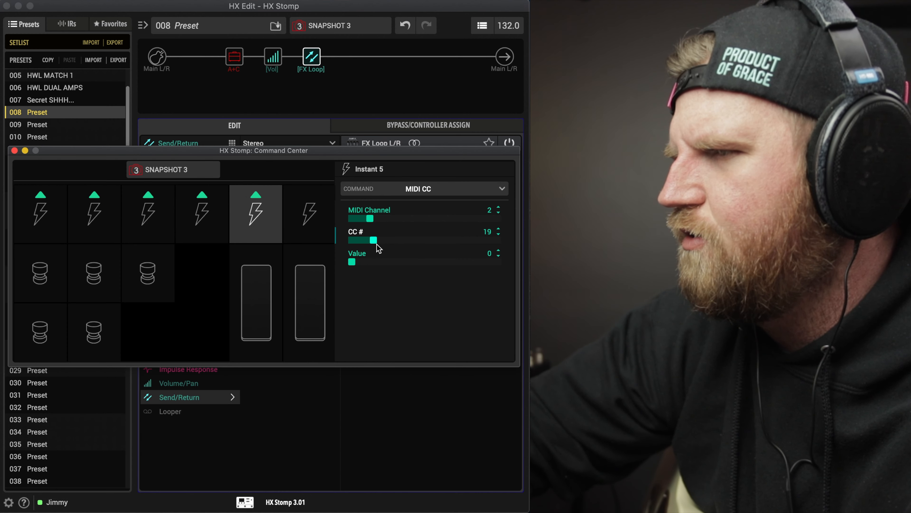
# Step: Set Instant 5 to CC 20 with value 65, then step snapshots to test the instants
pyautogui.click(498, 229)
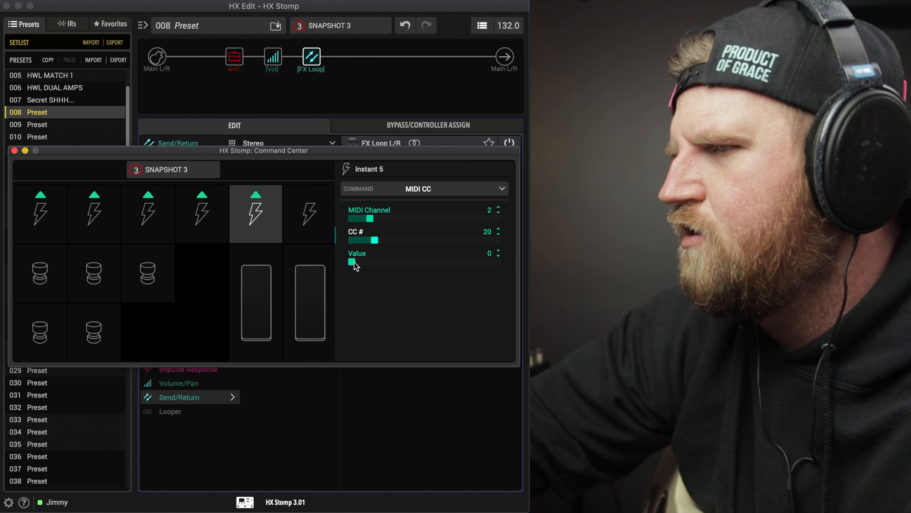
pyautogui.moveTo(351, 261); pyautogui.dragTo(428, 262)
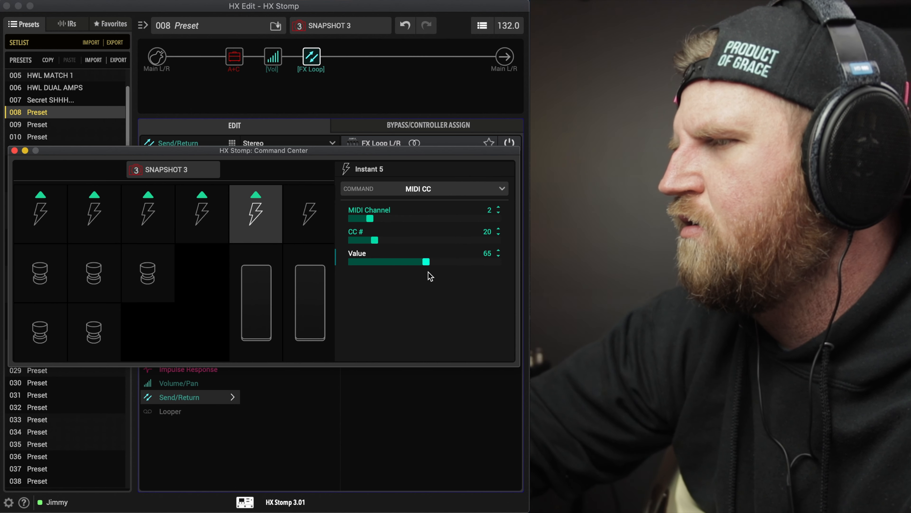
pyautogui.moveTo(423, 262); pyautogui.dragTo(433, 261)
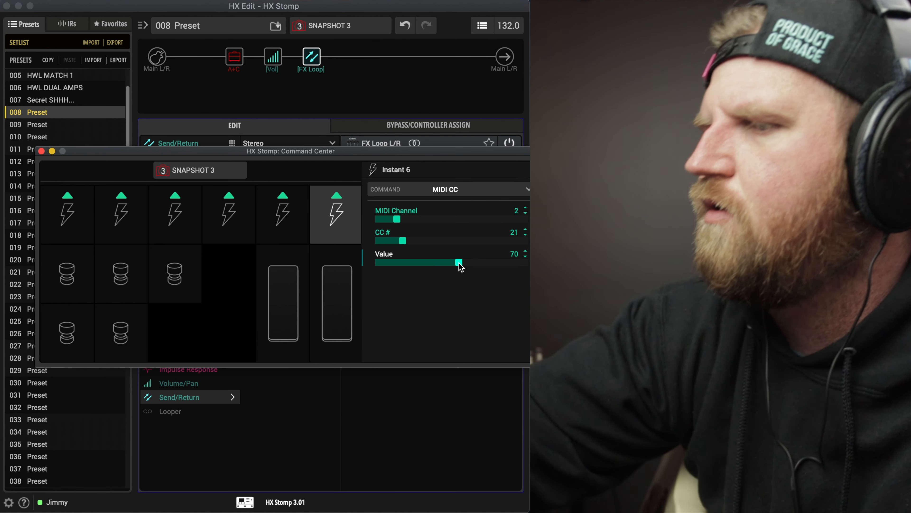
pyautogui.click(42, 151)
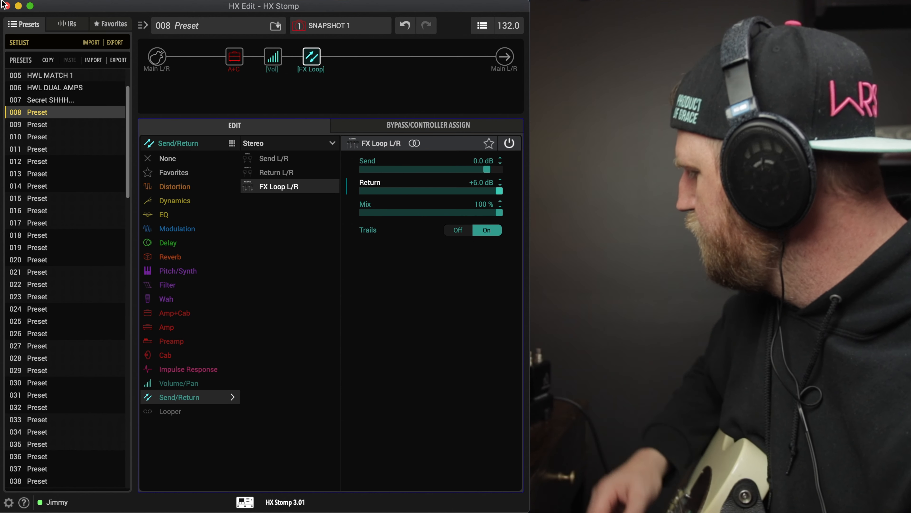
pyautogui.click(299, 26)
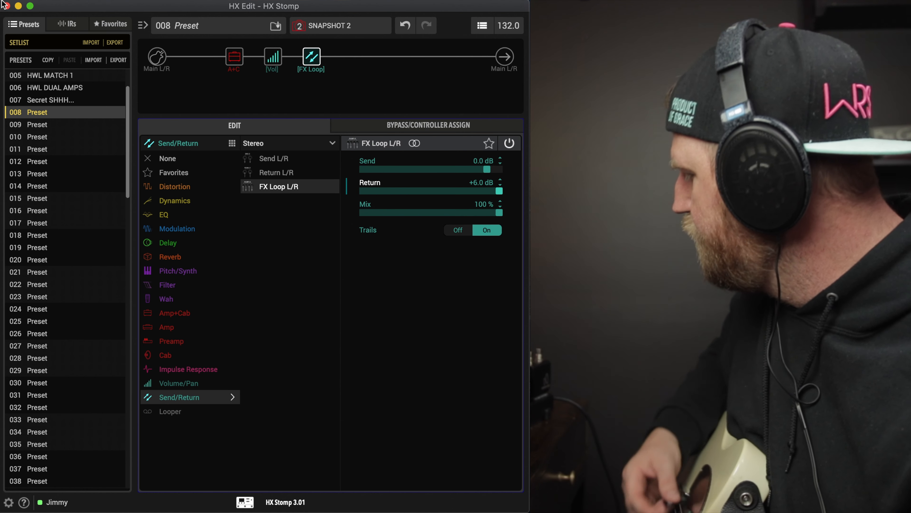